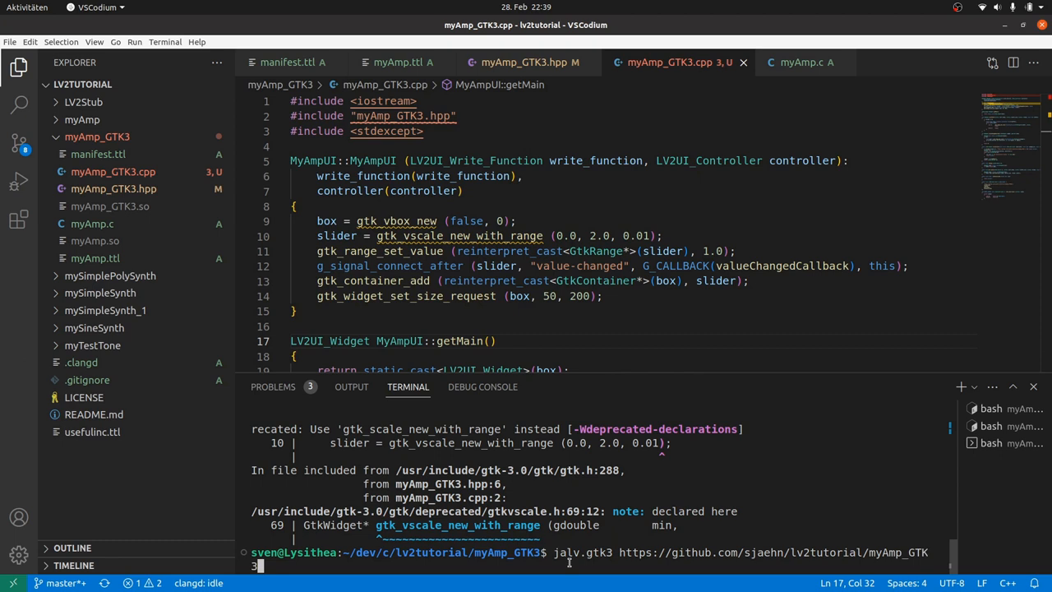
Step: Launch the myAmp_GTK3 plugin in jalv.gtk3 from the terminal
key("Return")
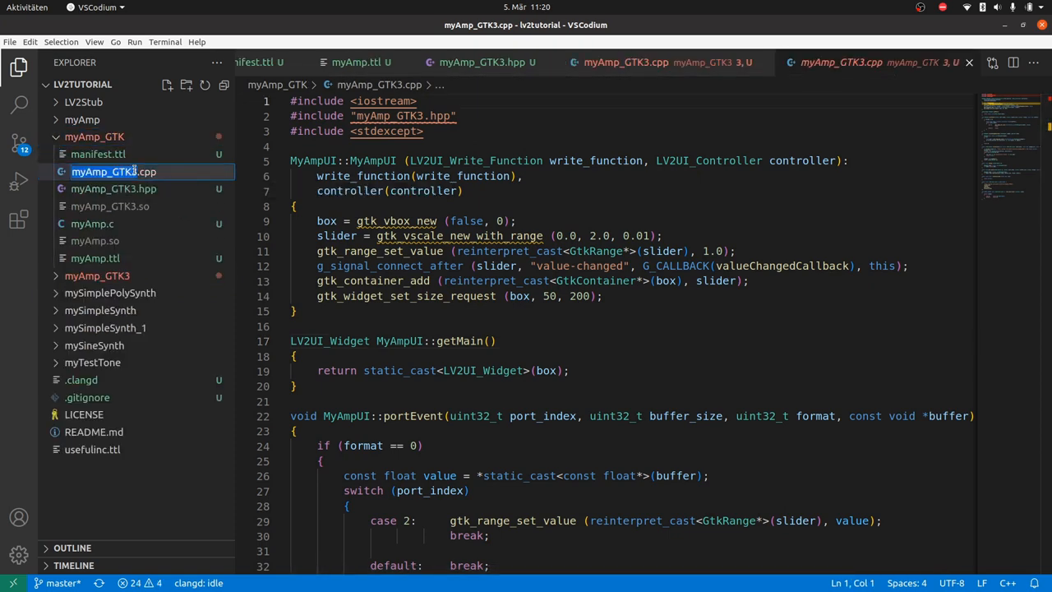
Step: Rename the copied files to myAmp_GTK and replace all 'Gtk3' with 'Gtk' in the Turtle files
right_click(110, 188)
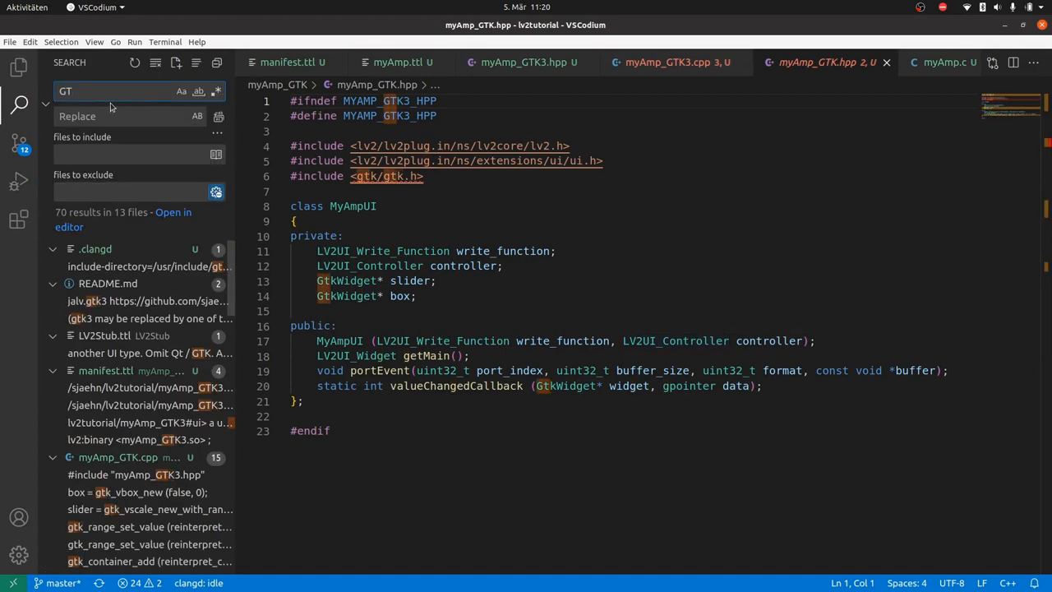
type("GTK")
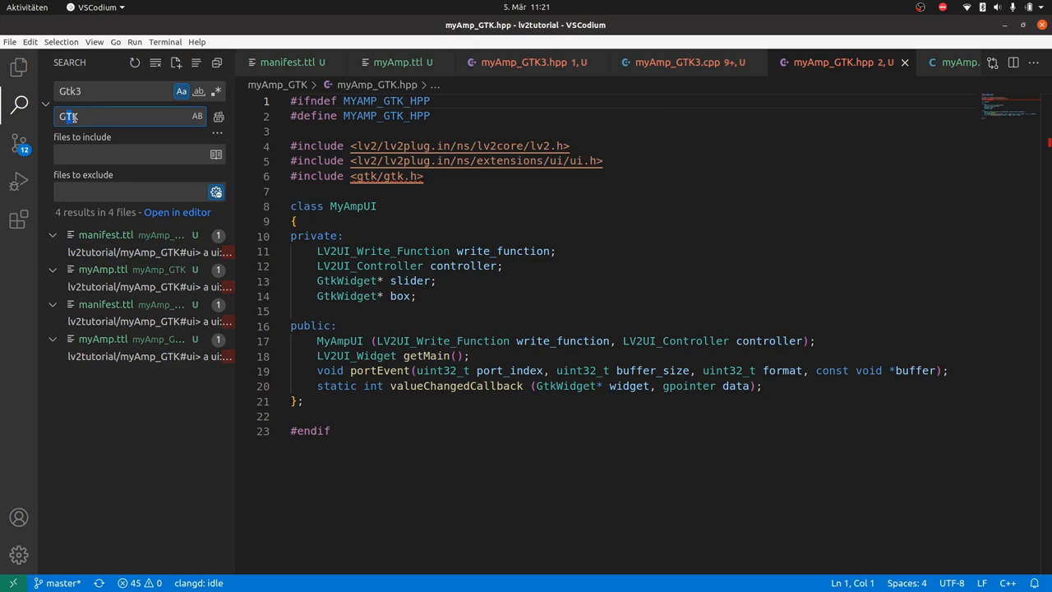
left_click(218, 116)
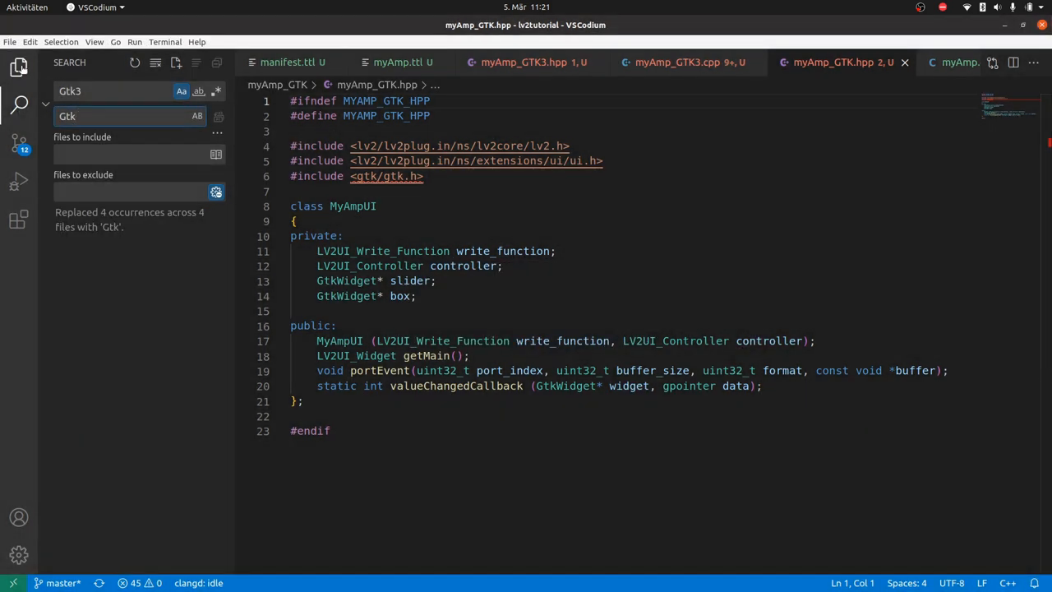
left_click(19, 66)
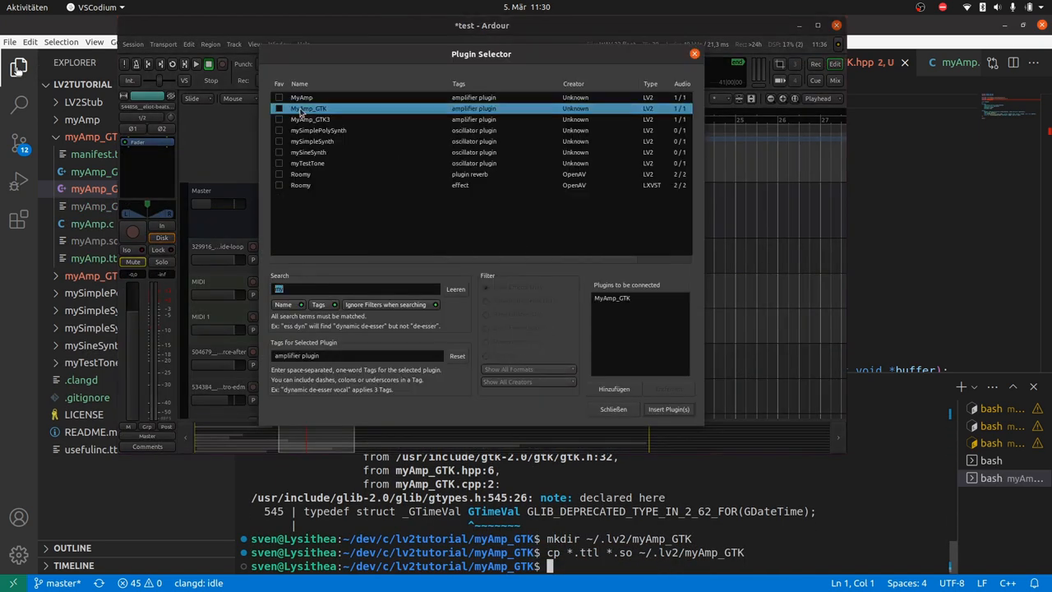
Step: Add MyAmp_GTK to the Ardour track and relaunch the GTK3 amp in jalv
left_click(669, 408)
type("jalv.gtk3 https://github.com/sjaehn/lv2tutorial/myAmp_GTK3")
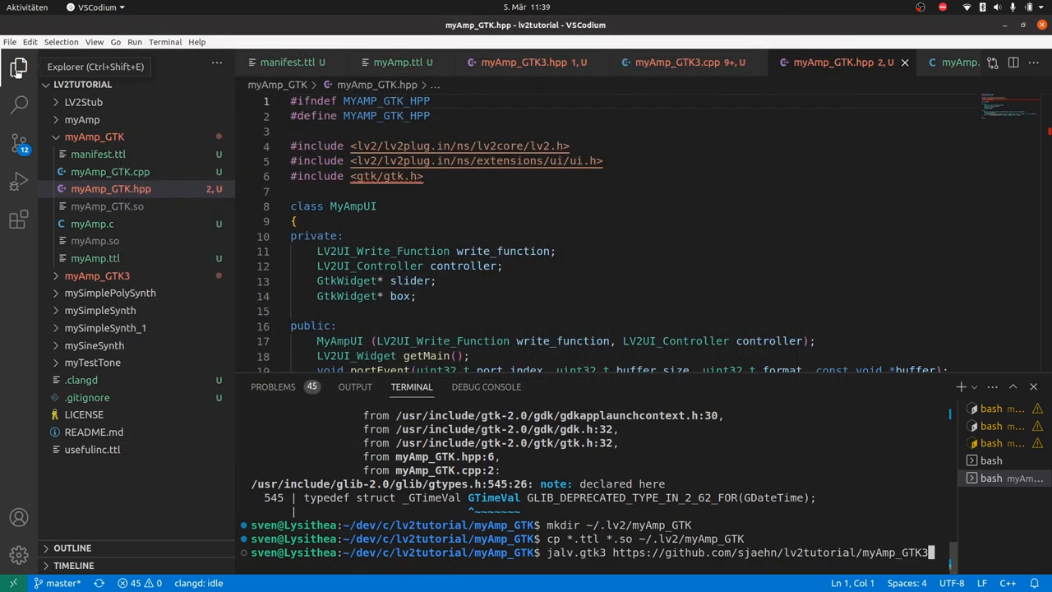
key("Return")
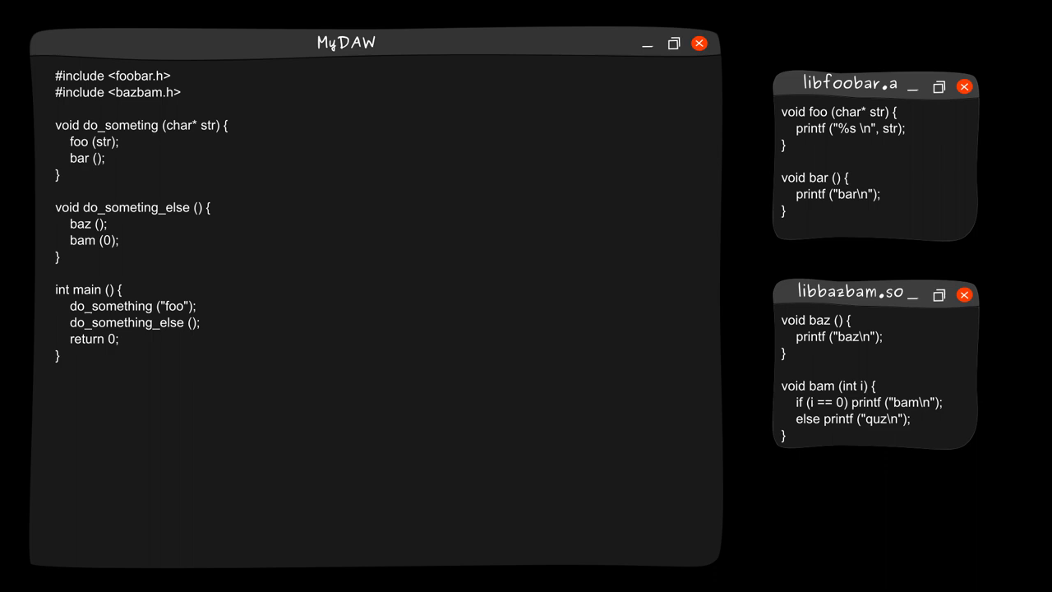
Step: Merge libfoobar.a's foo and bar functions into MyDAW's code
left_click_drag(857, 84, 123, 393)
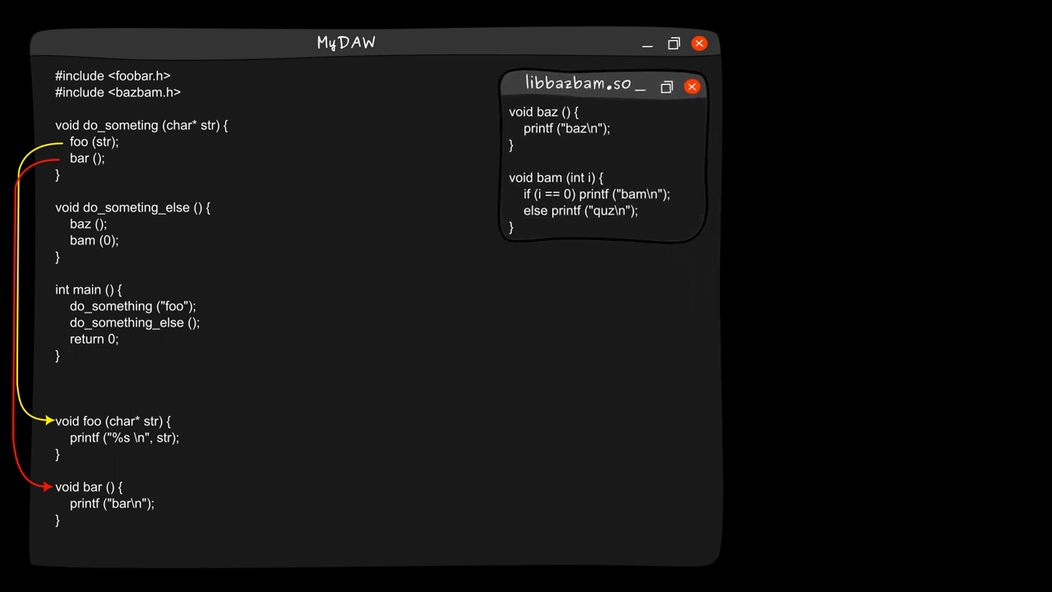
Step: Reposition the libbazbam.so window beside MyDAW so baz and bam calls link to it
left_click_drag(583, 83, 629, 82)
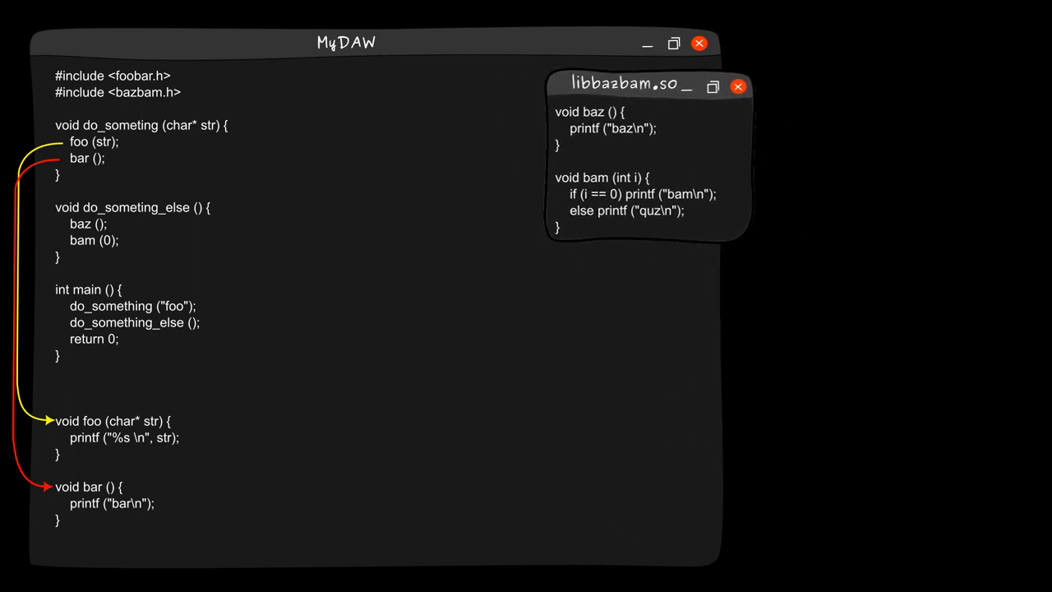
left_click_drag(649, 85, 604, 85)
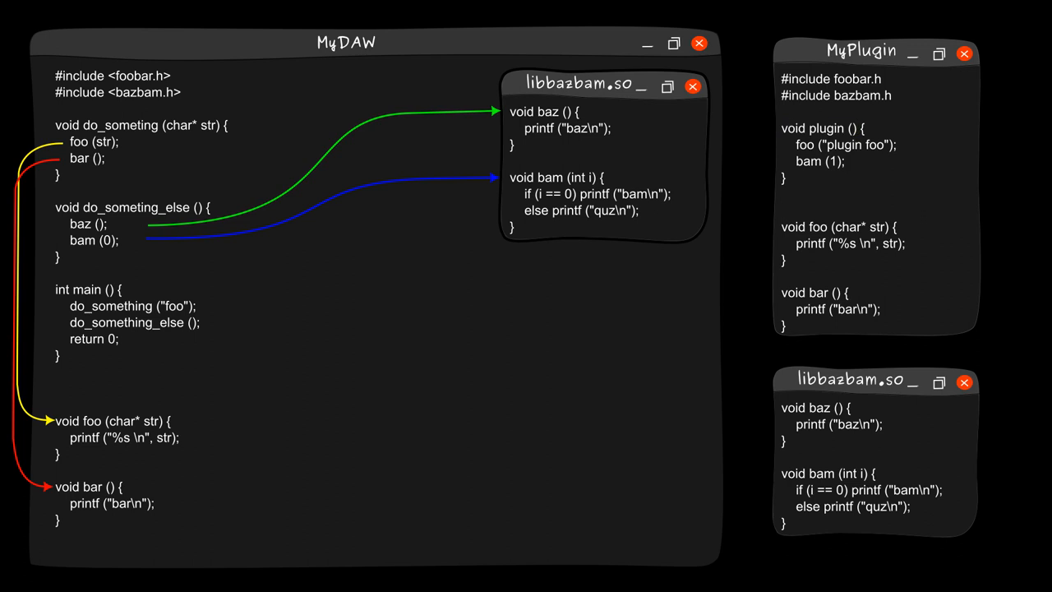
Step: Place MyPlugin inside MyDAW and remove the libbazbam2.so example
left_click_drag(862, 50, 589, 268)
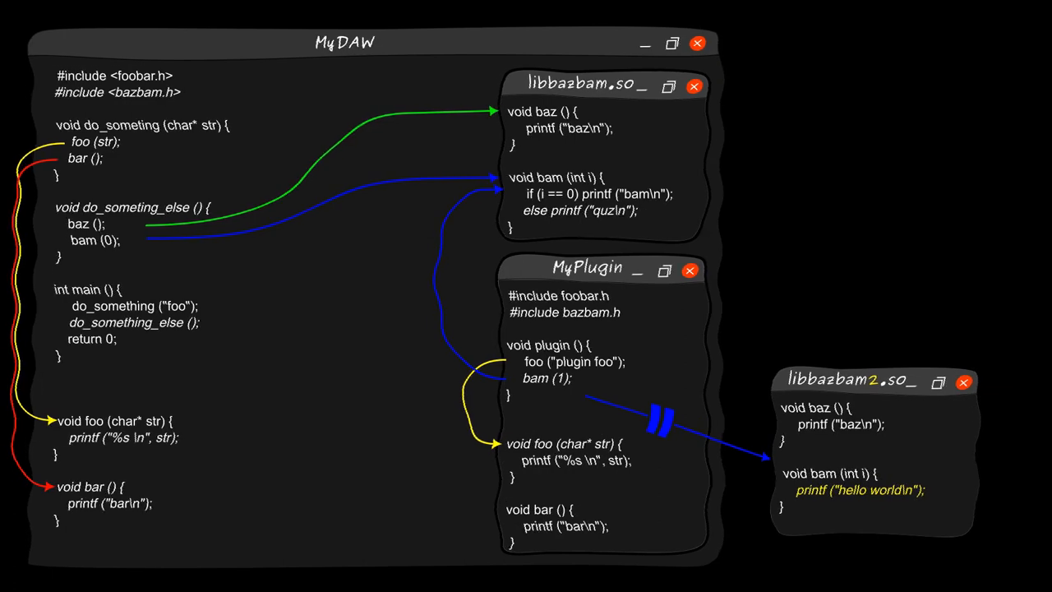
left_click(964, 382)
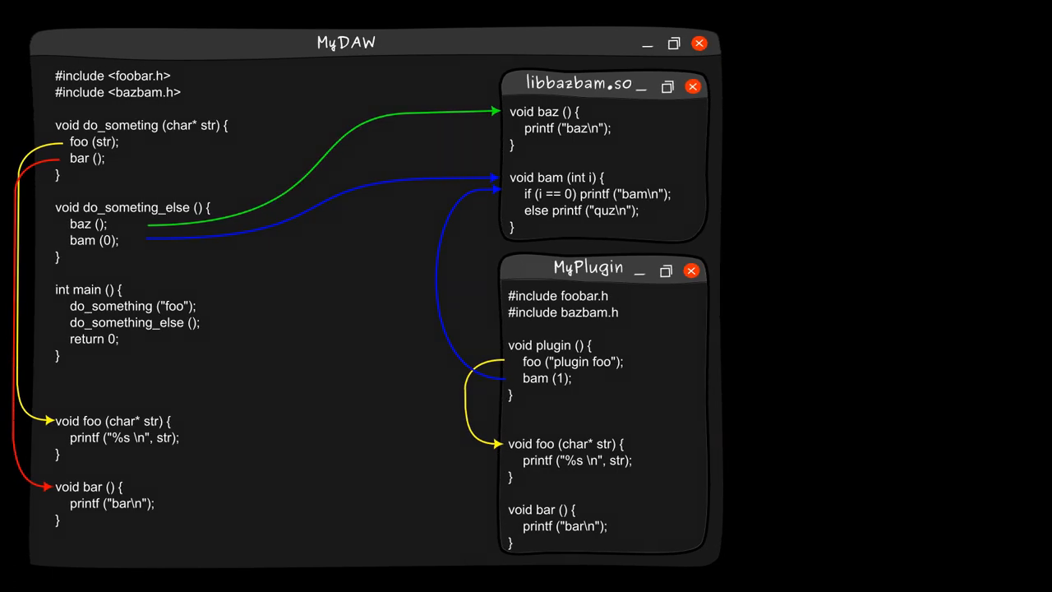